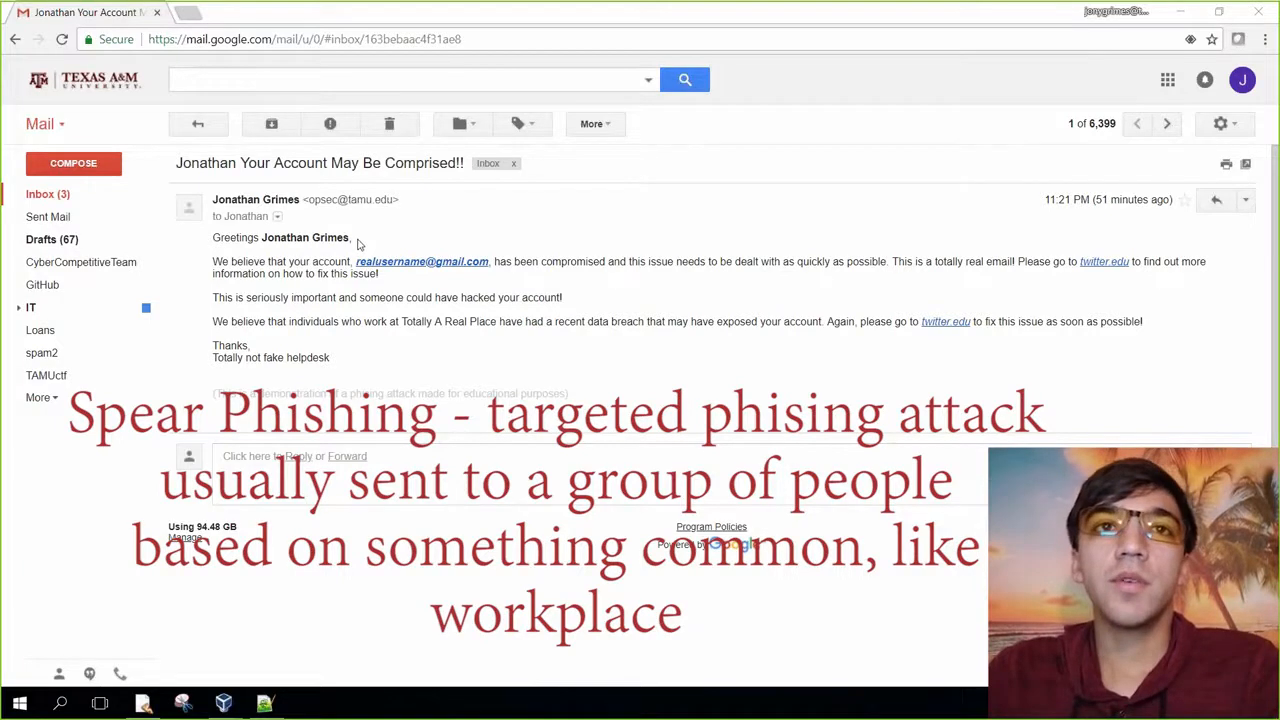
# Select the recipient's name in the greeting and follow the email's twitter.edu link
pyautogui.doubleClick(303, 237)
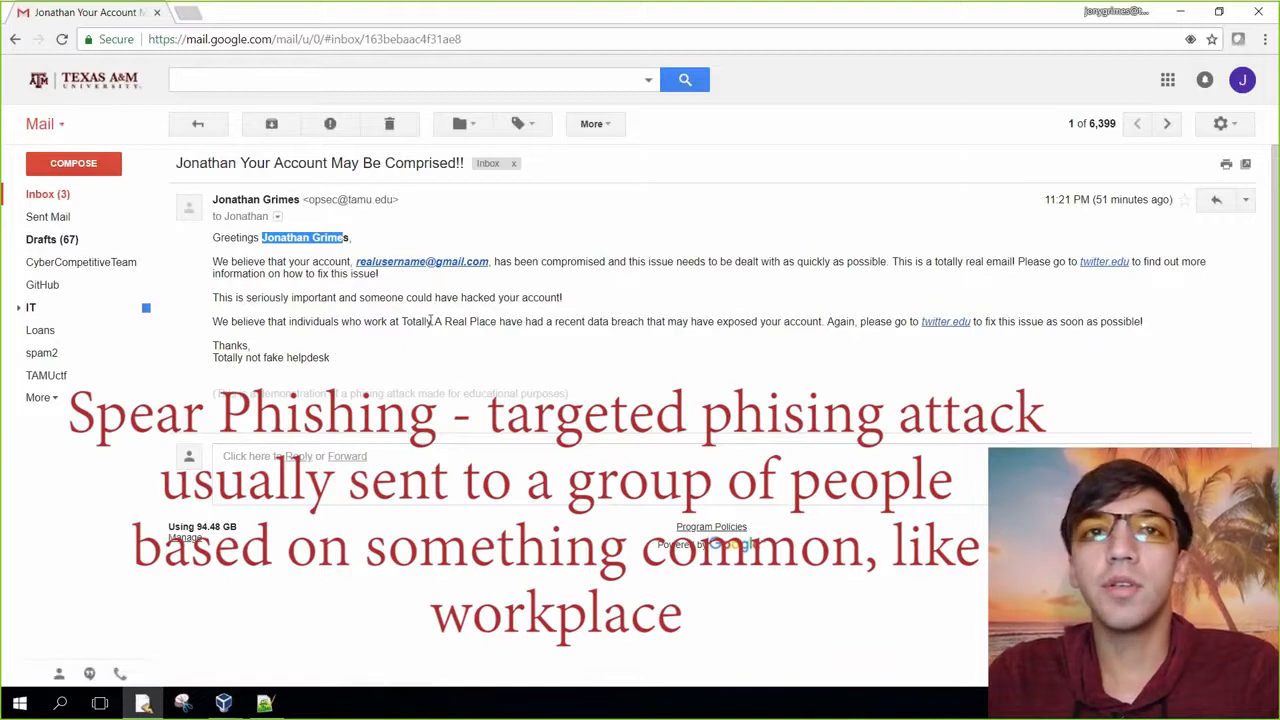
pyautogui.doubleClick(448, 321)
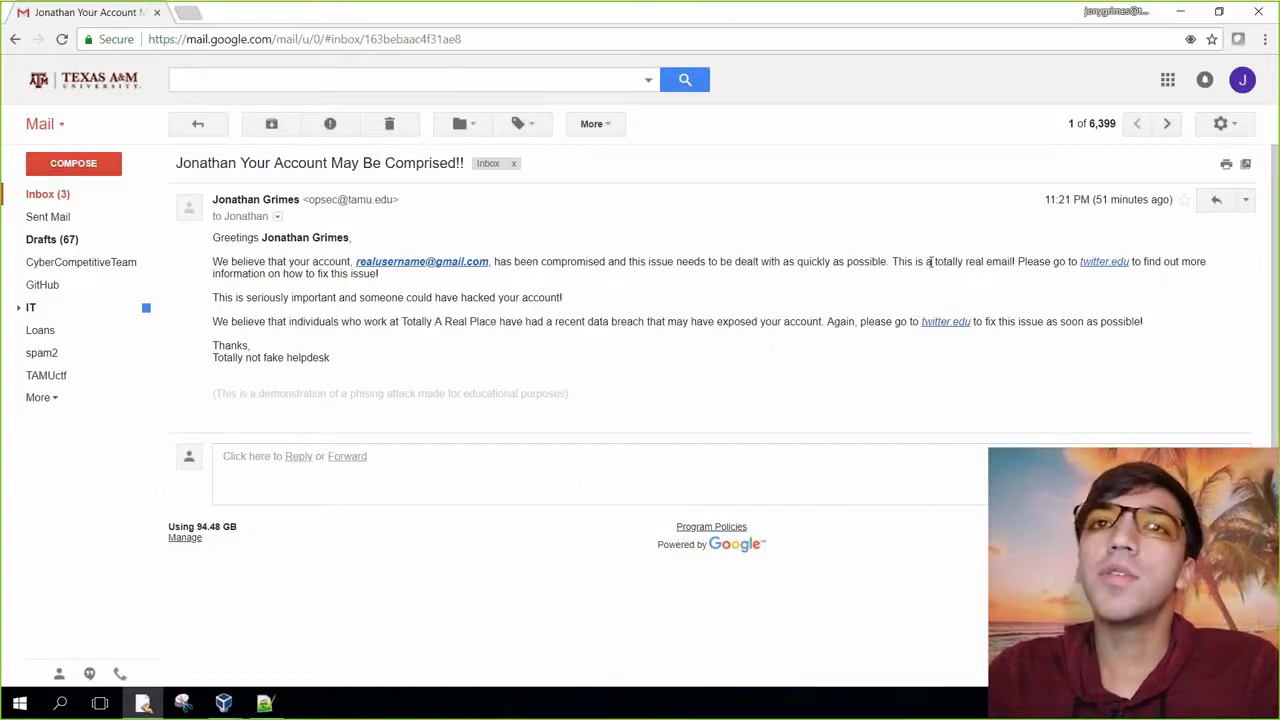
pyautogui.click(1103, 261)
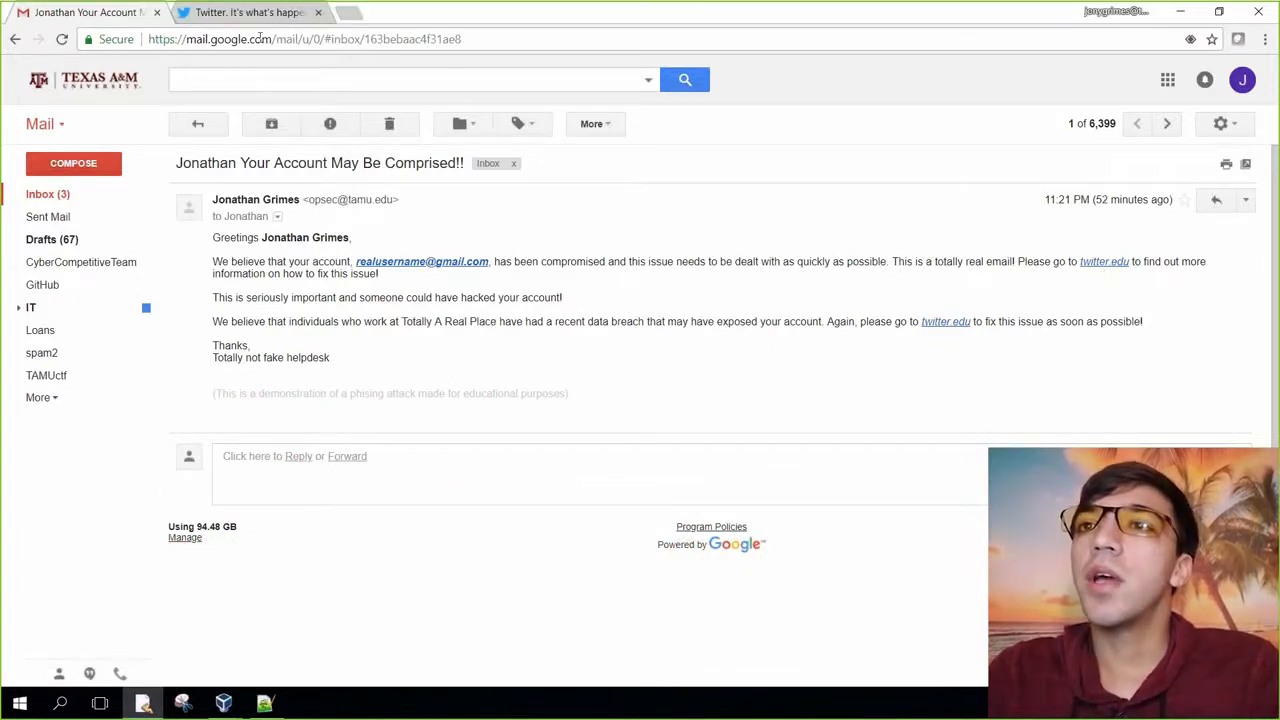
# Switch to the new tab showing the fake twitter.edu login page
pyautogui.click(1104, 261)
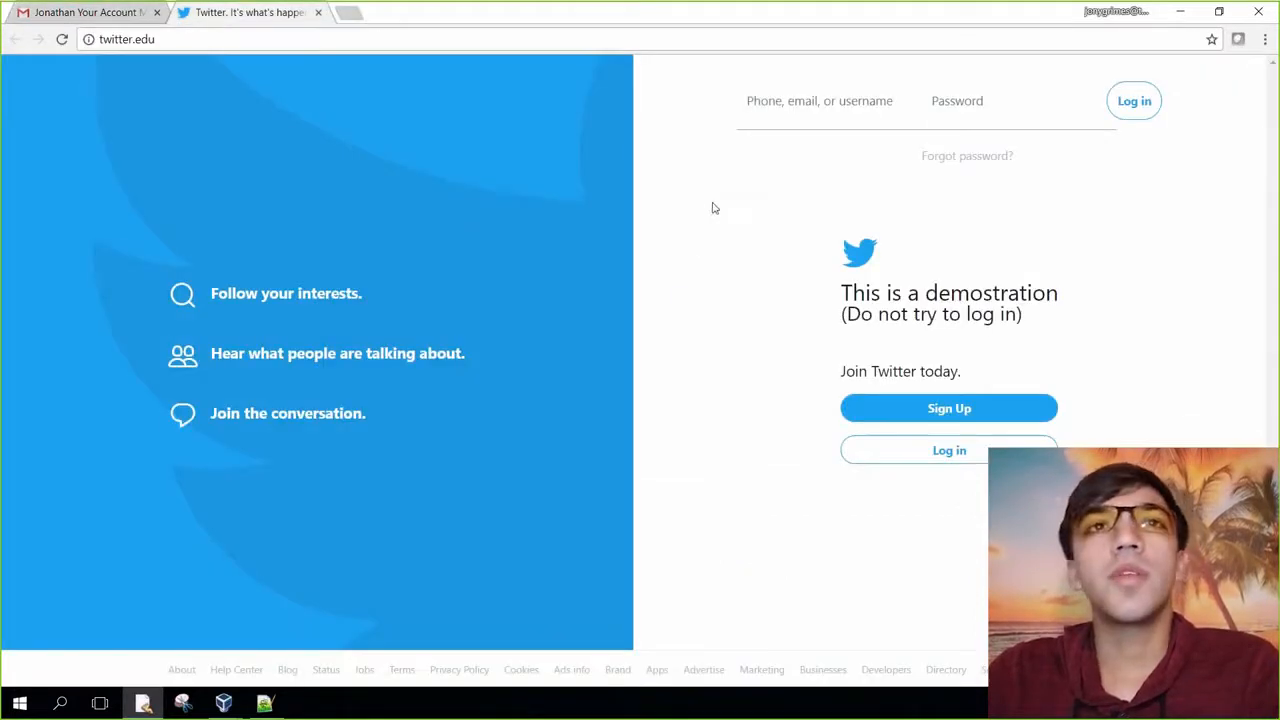
pyautogui.moveTo(690, 189)
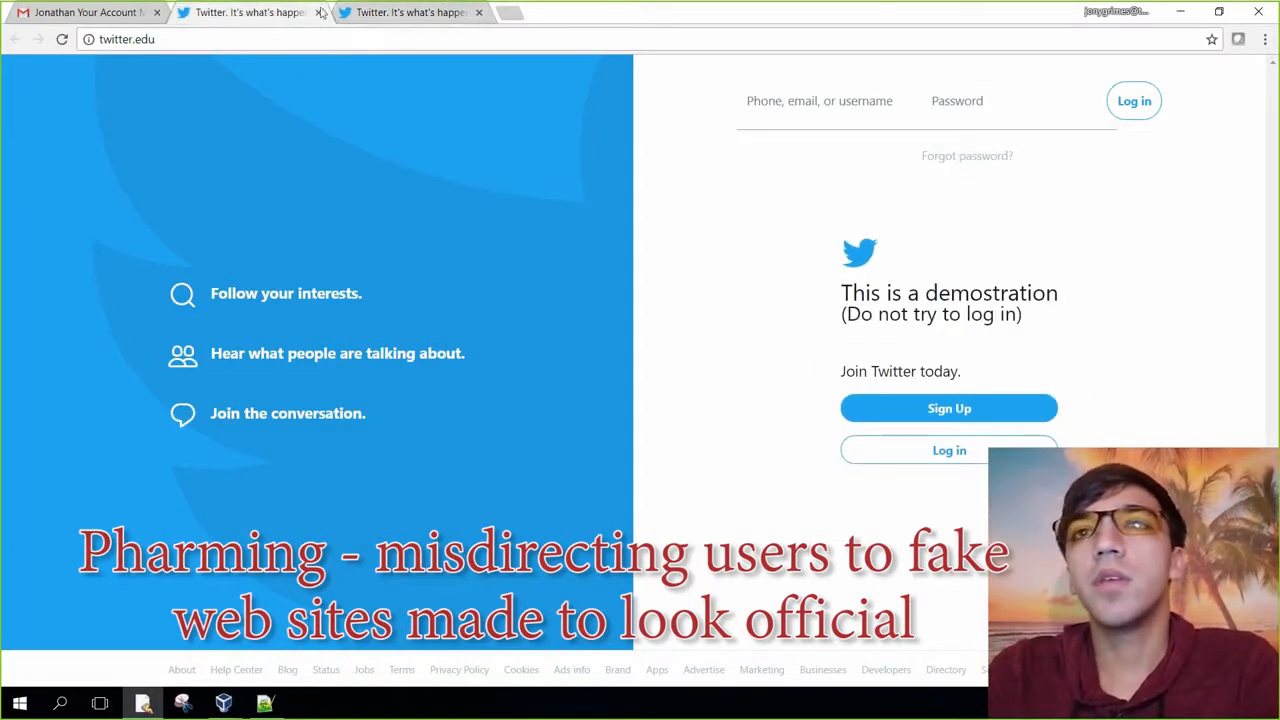
pyautogui.moveTo(428, 61)
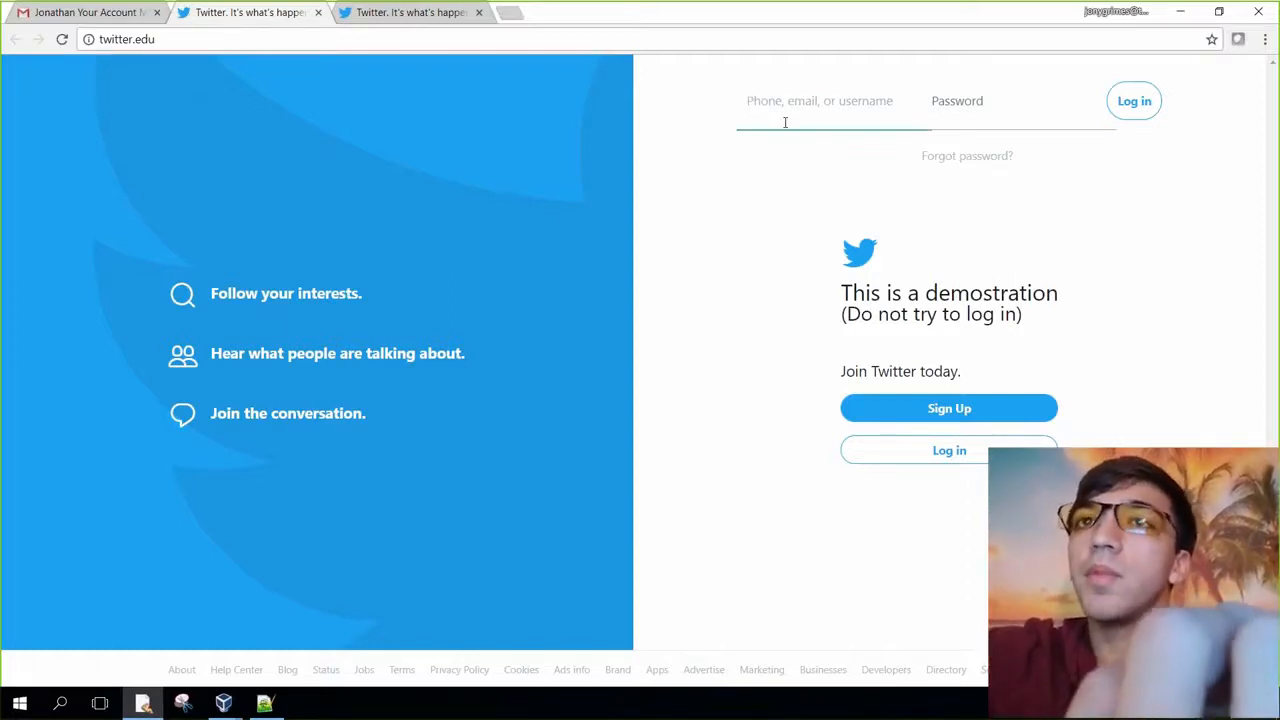
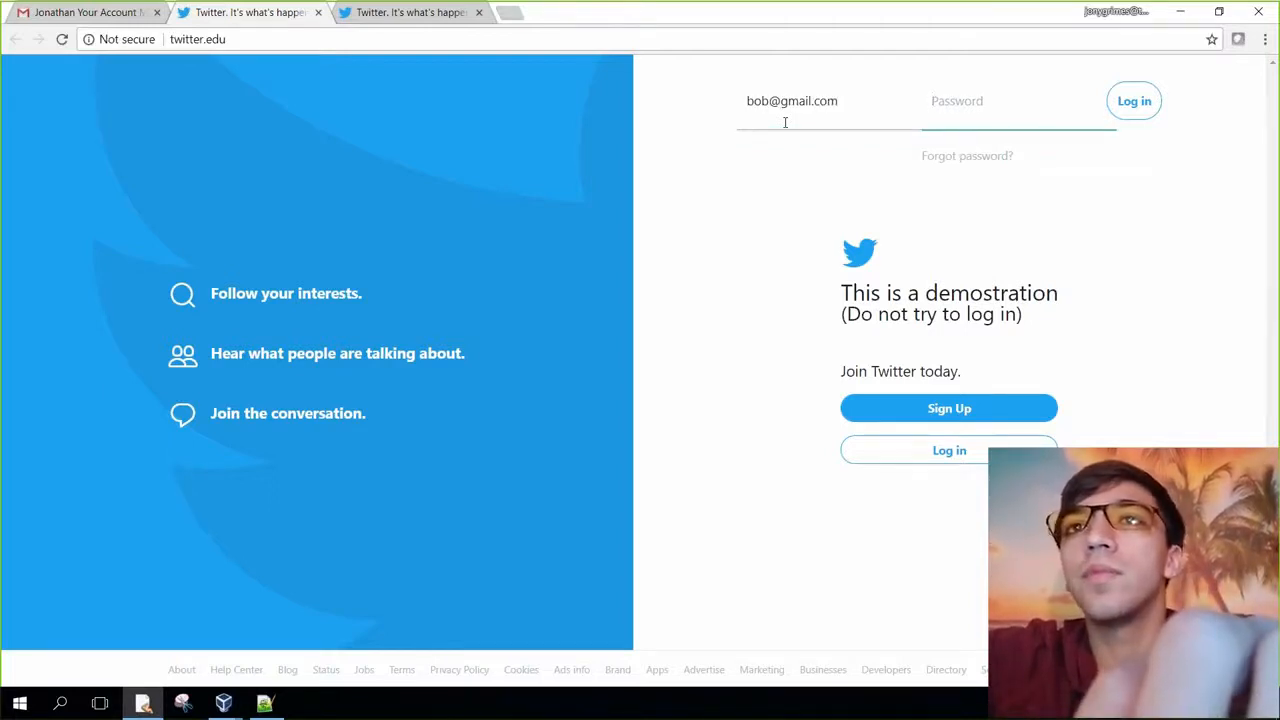
pyautogui.write('P')
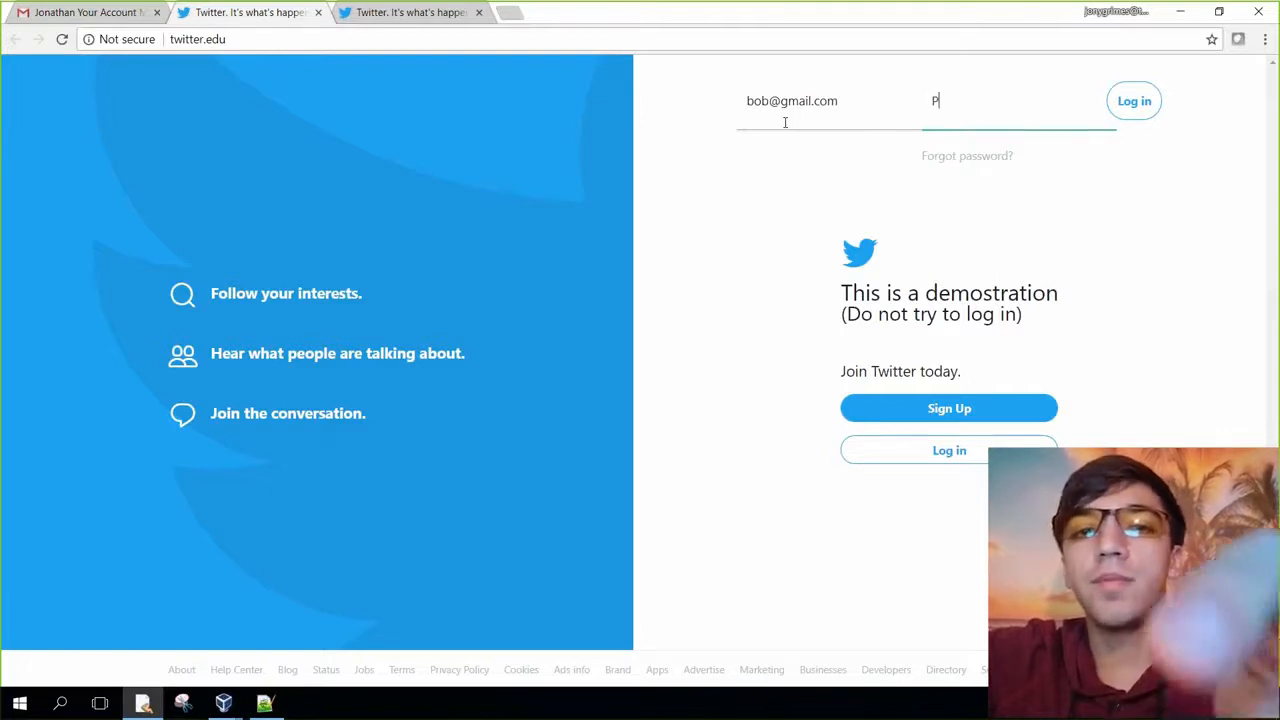
pyautogui.write('@ssw0rd')
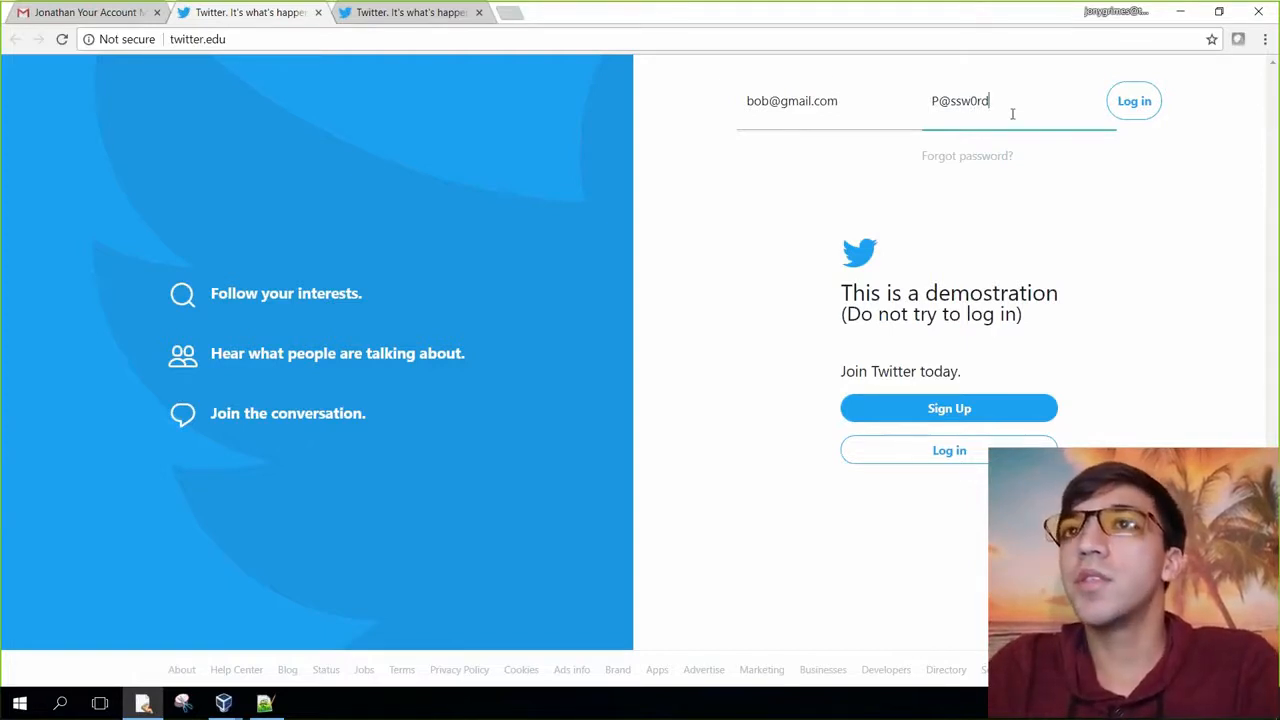
pyautogui.moveTo(854, 143)
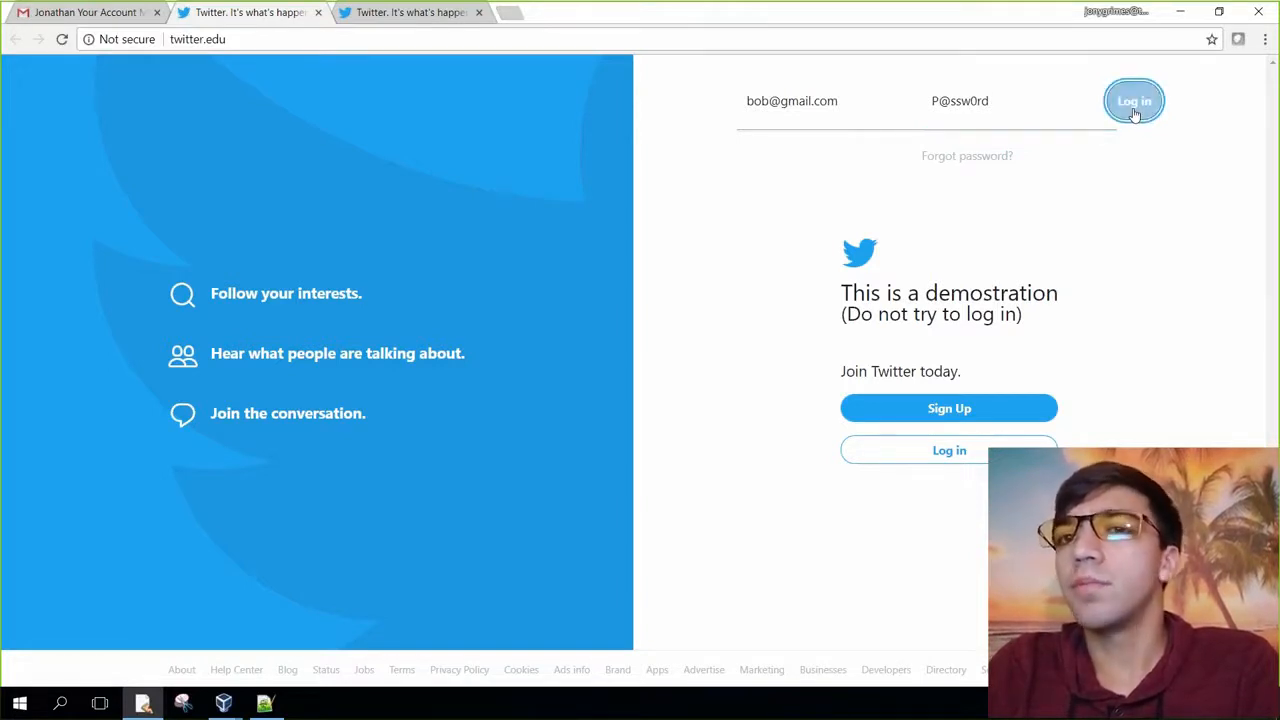
pyautogui.moveTo(850, 160)
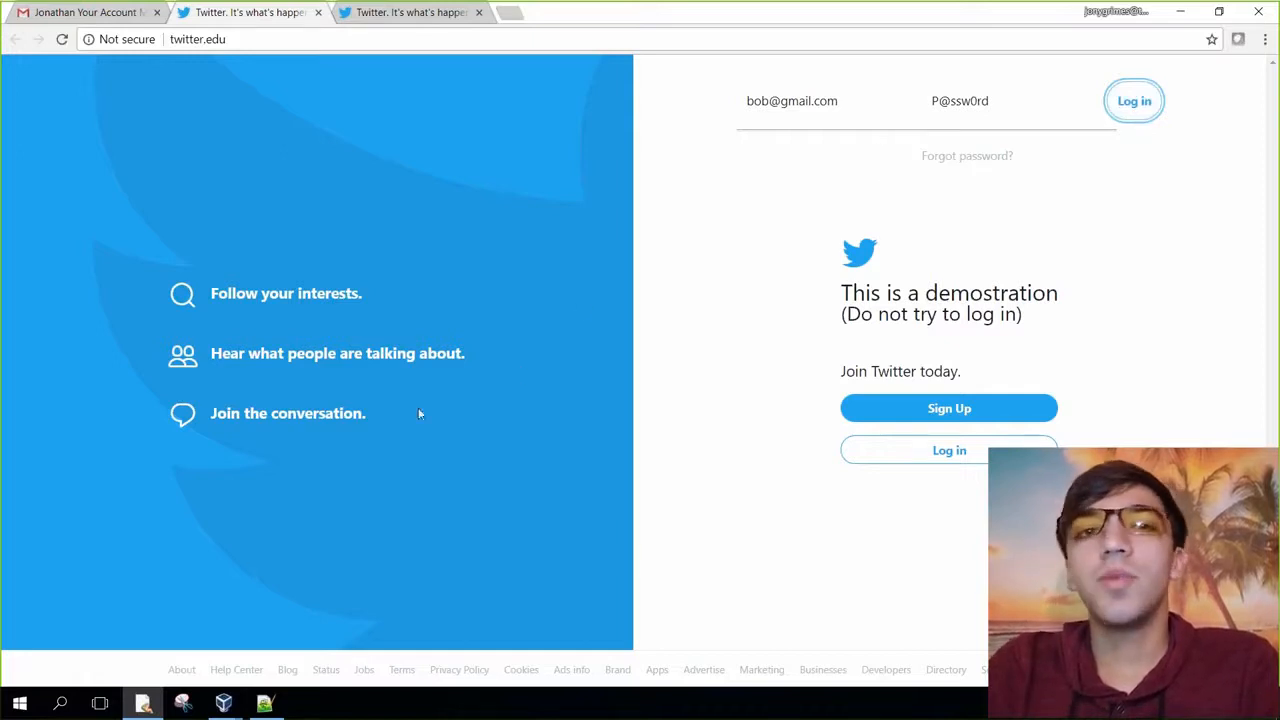
pyautogui.moveTo(258, 657)
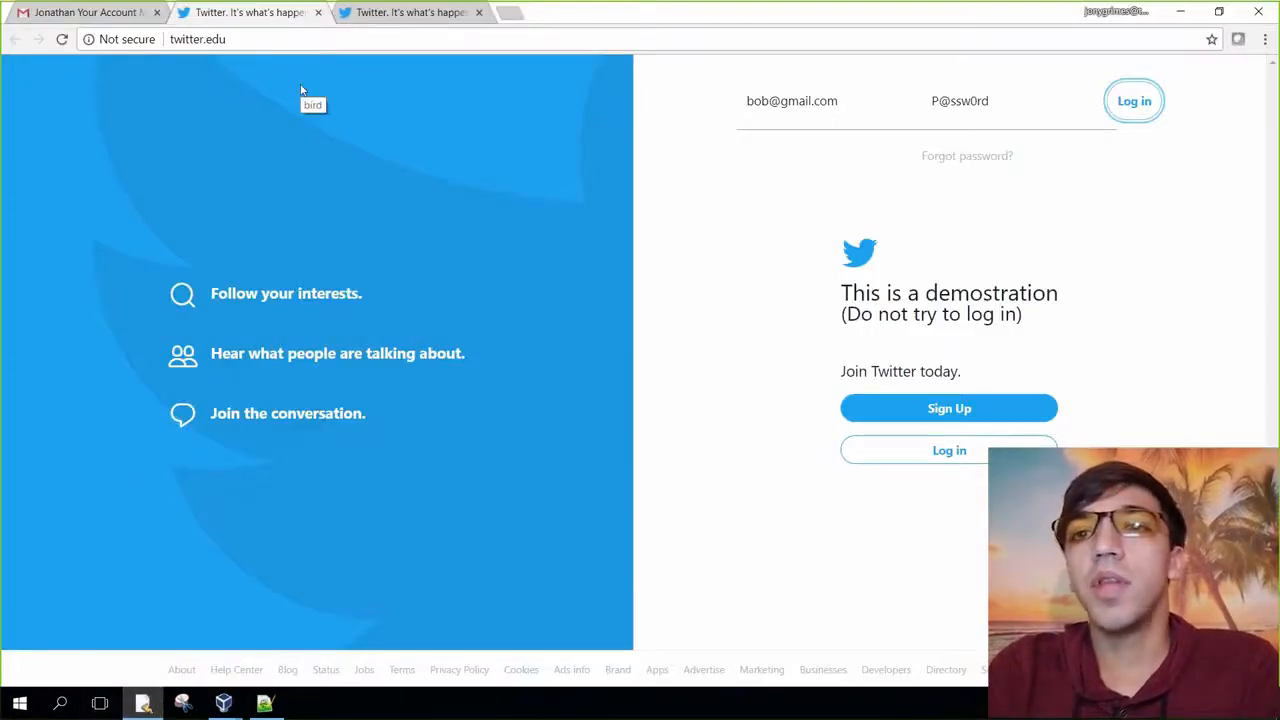
# Show the twitter.edu address, view real twitter.com, then return to the phishing email
pyautogui.click(197, 39)
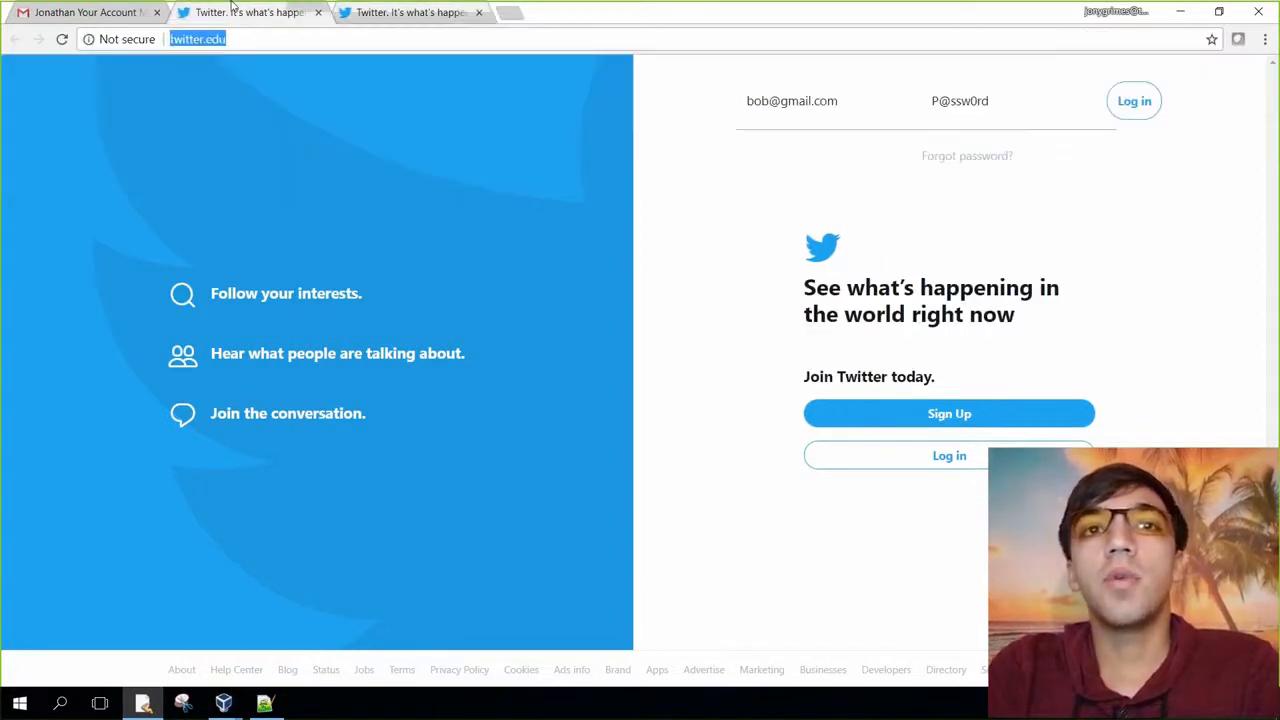
pyautogui.click(85, 12)
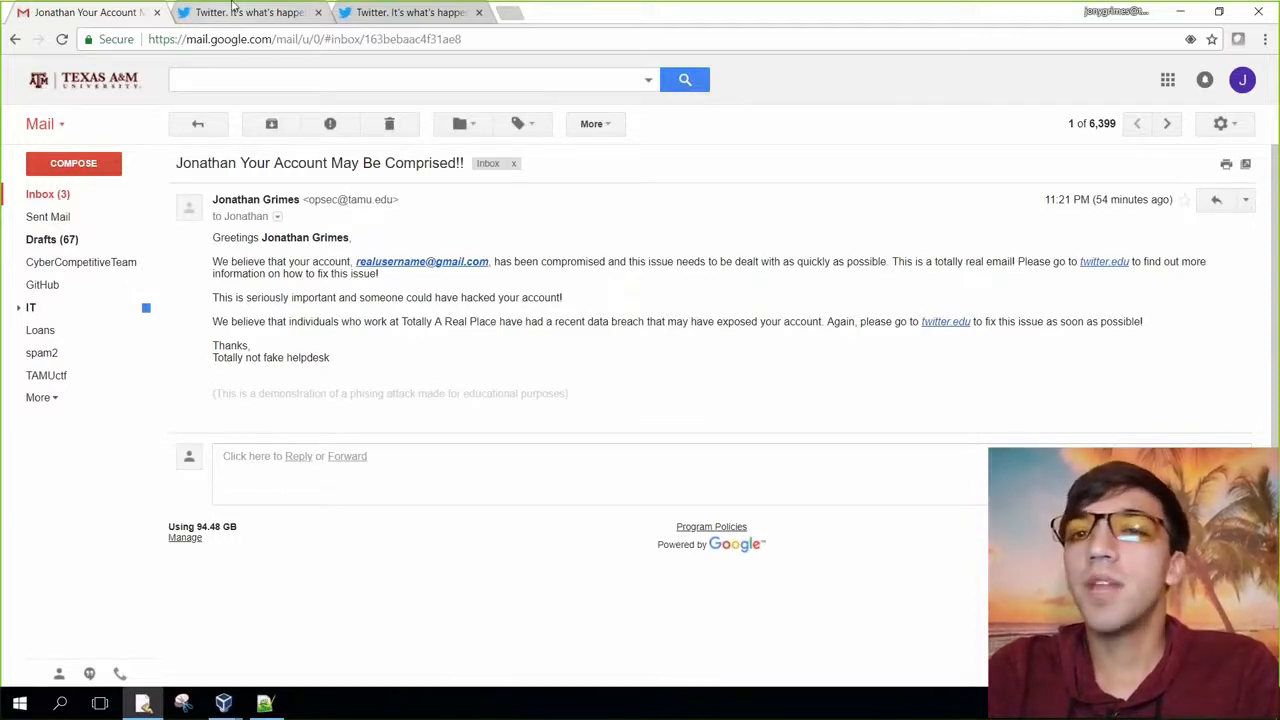
pyautogui.click(248, 12)
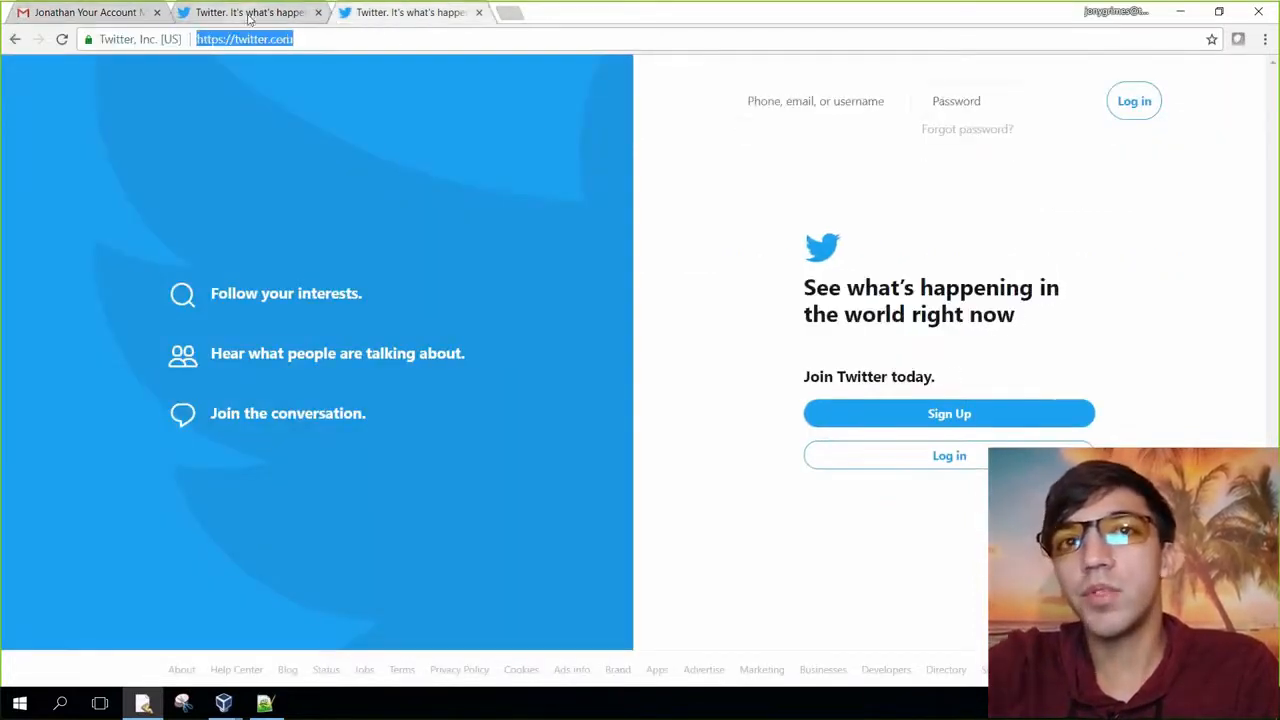
pyautogui.click(85, 12)
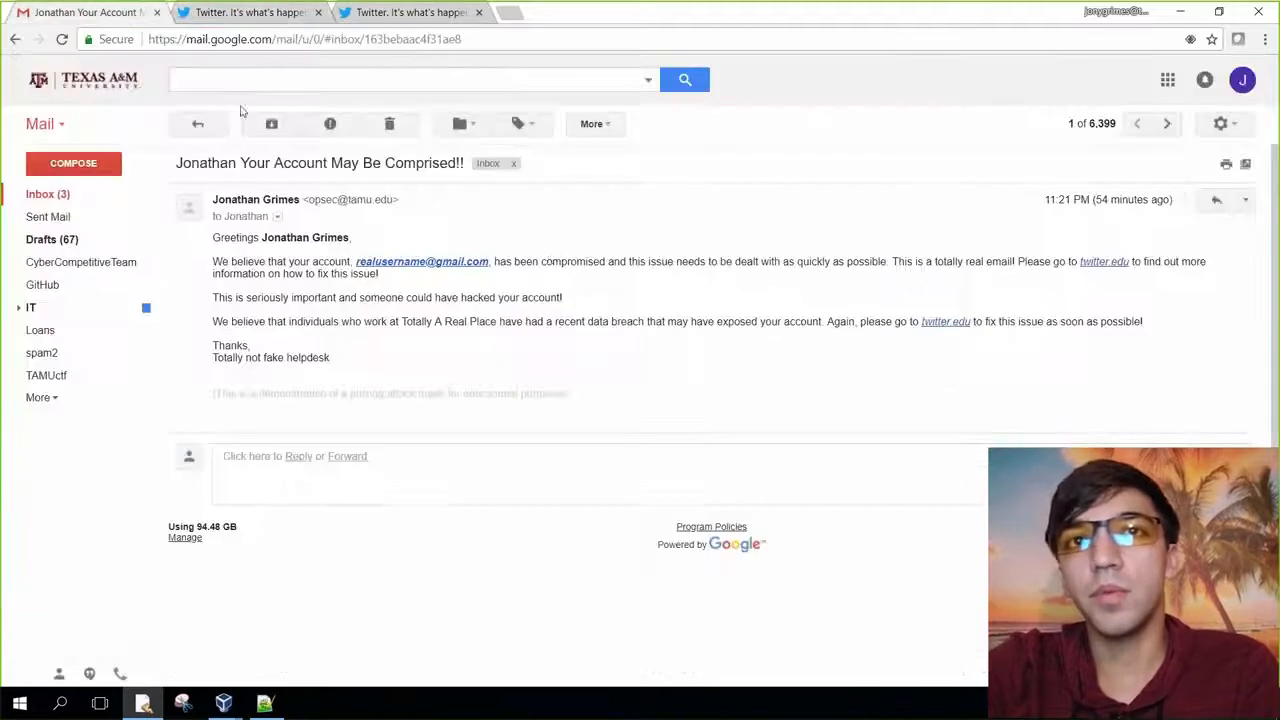